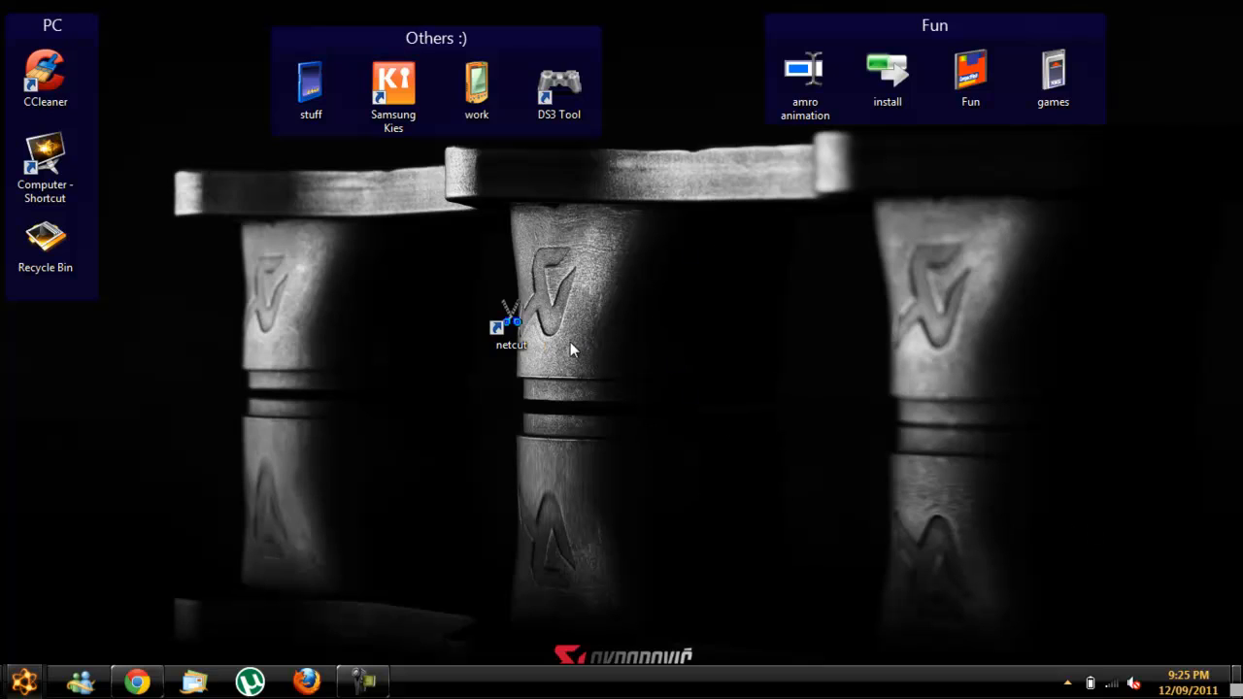
mouse_move(657, 361)
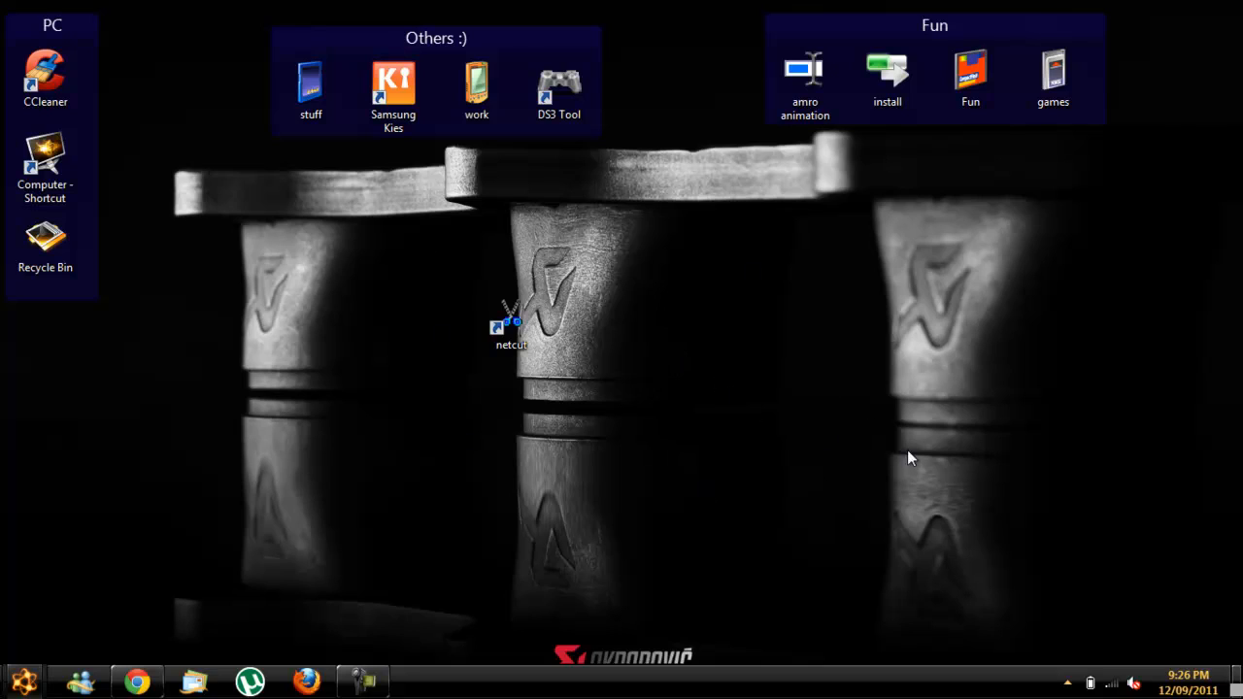
mouse_move(787, 413)
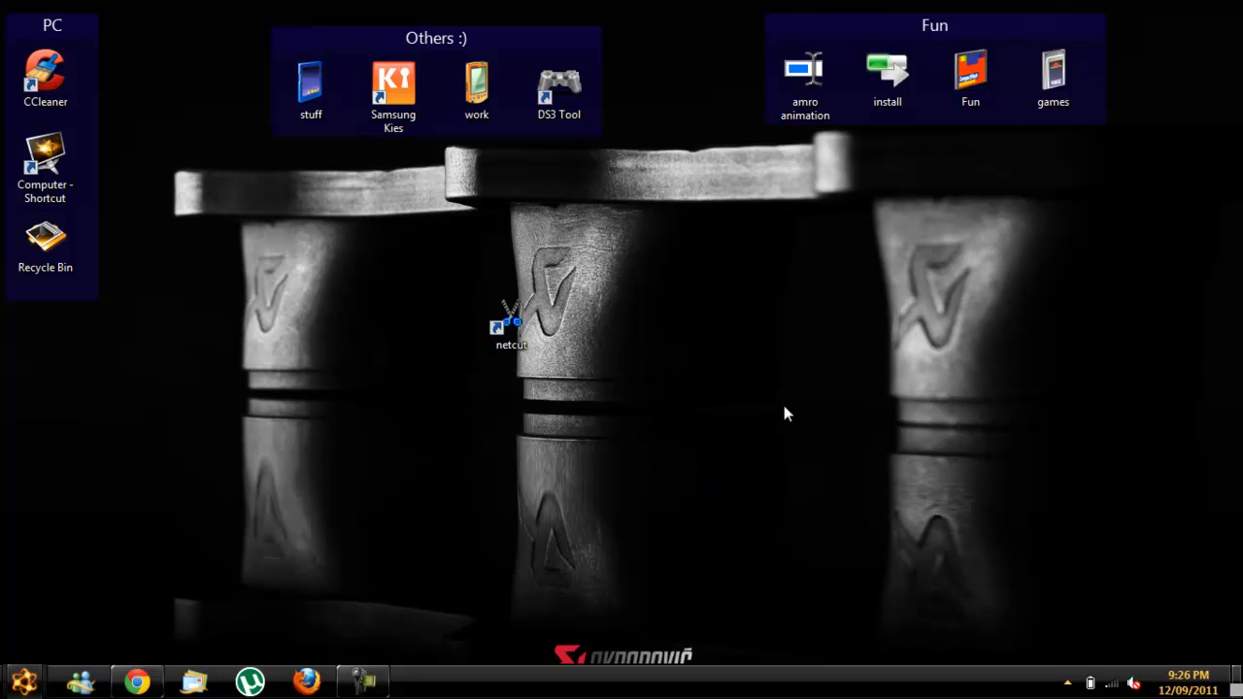
mouse_move(871, 485)
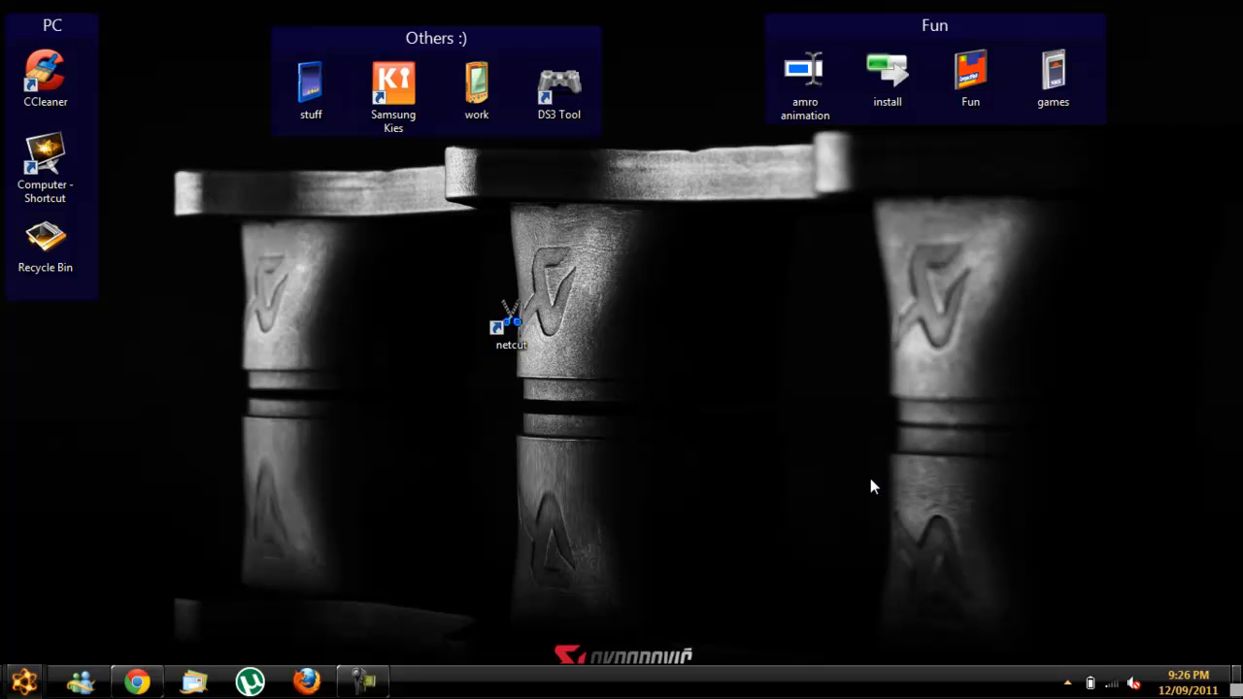
mouse_move(576, 240)
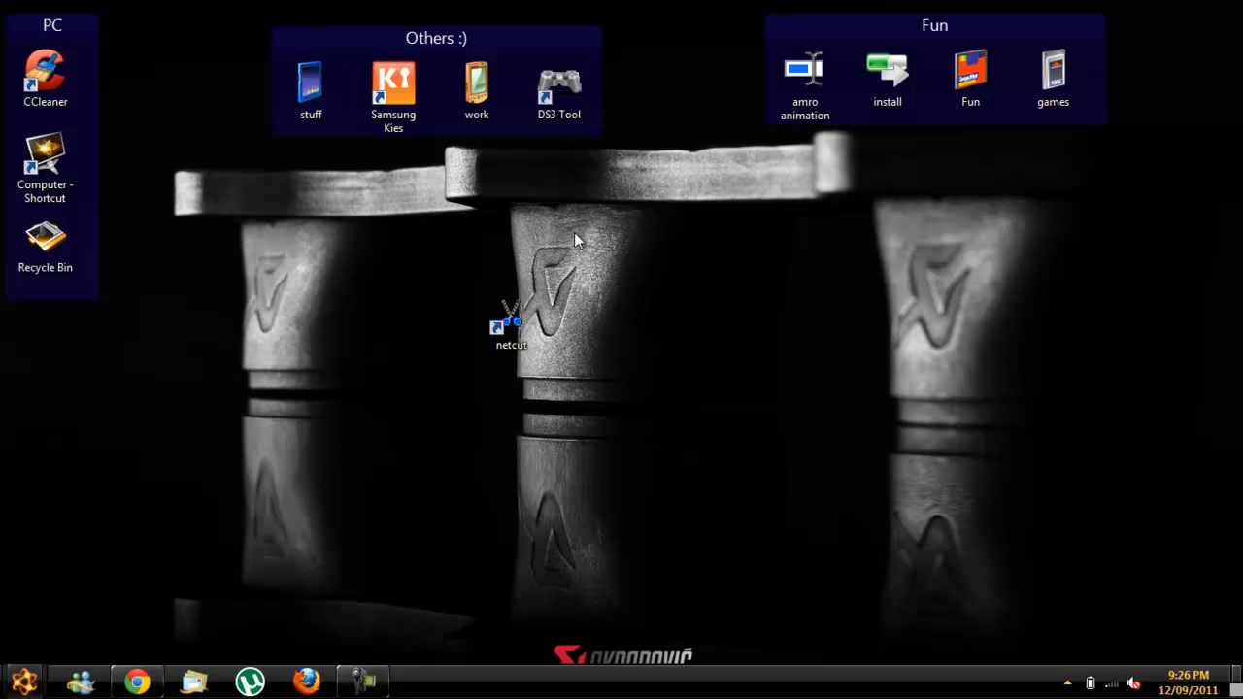
mouse_move(570, 489)
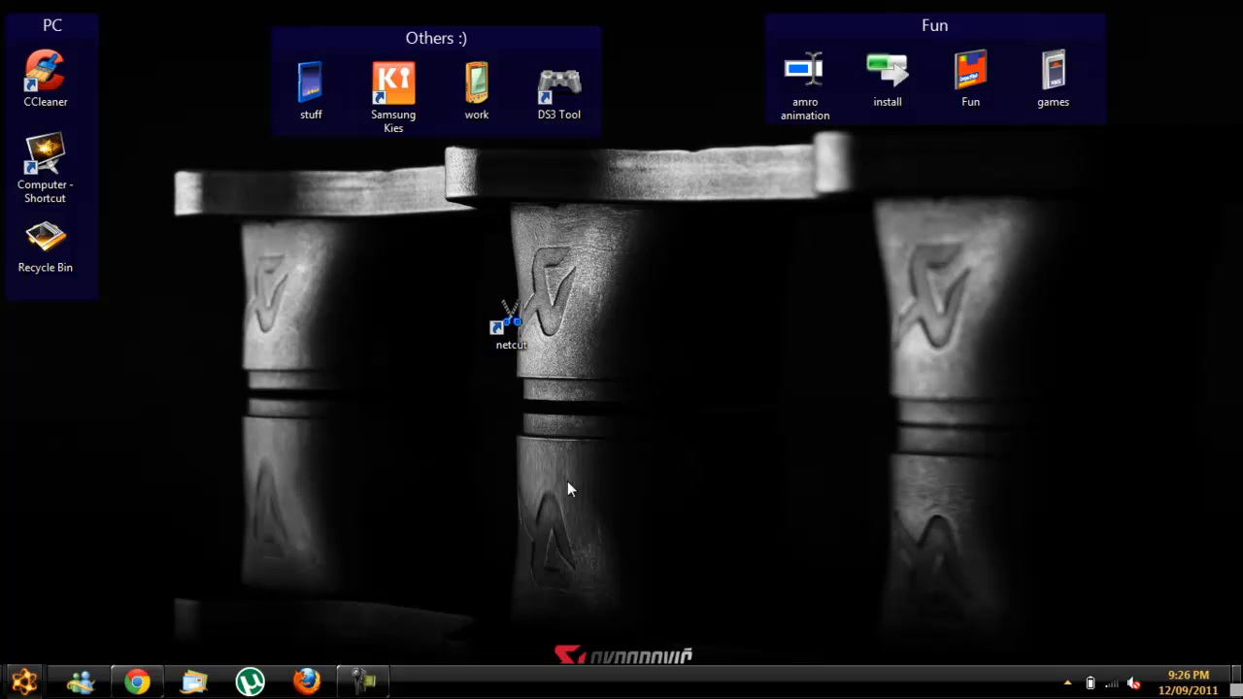
mouse_move(466, 162)
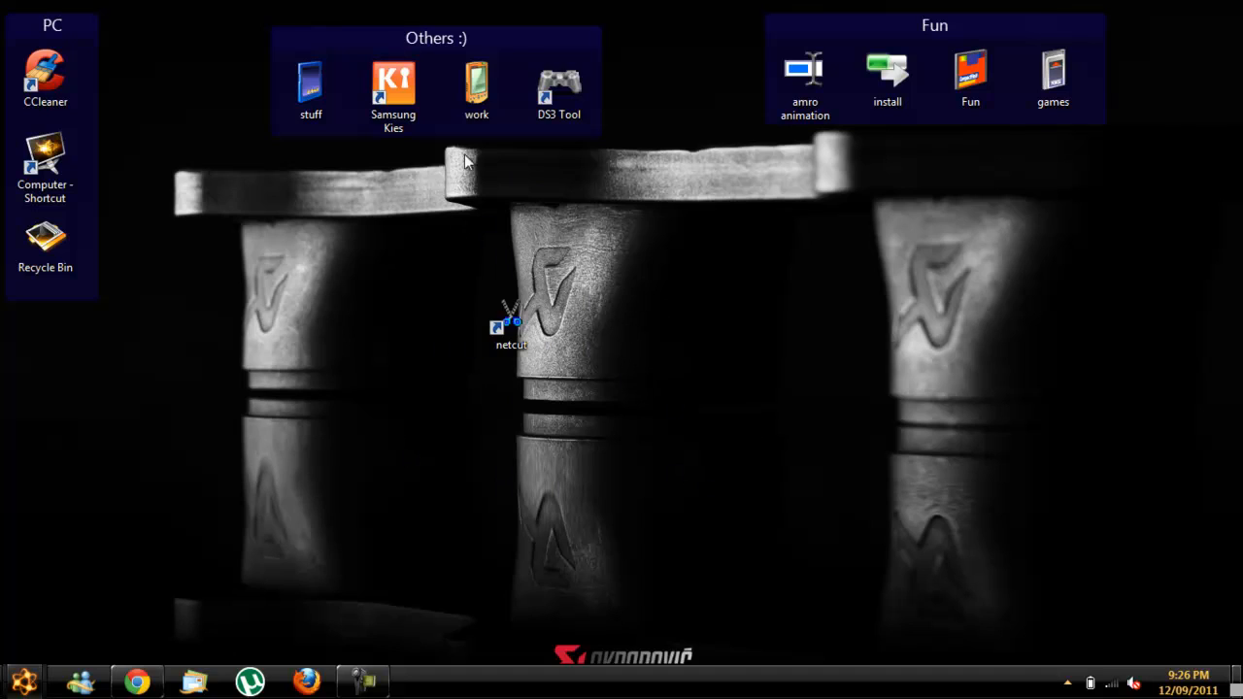
mouse_move(559, 316)
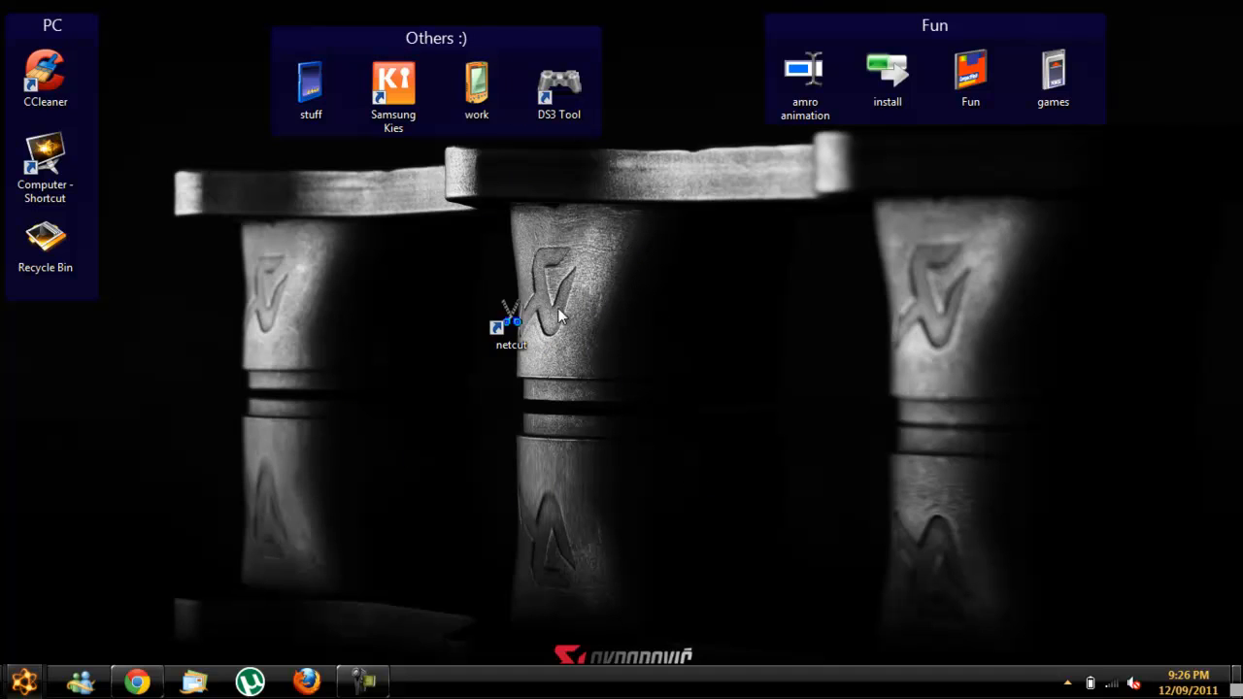
mouse_move(805, 339)
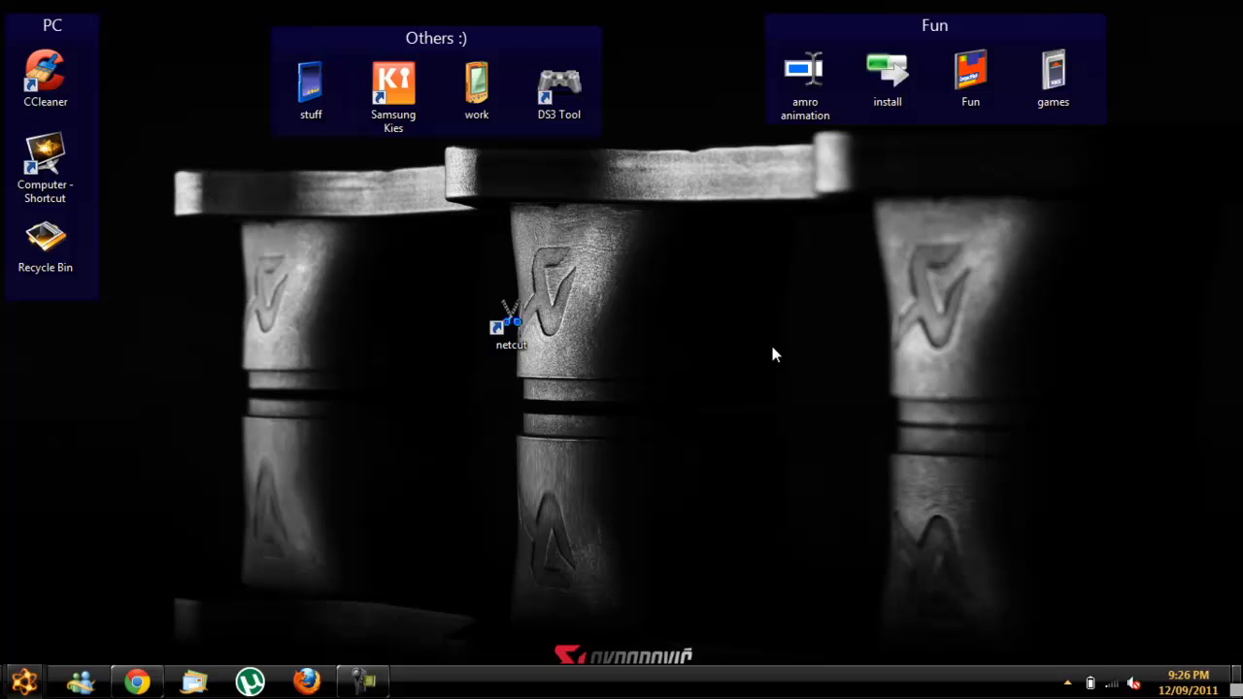
mouse_move(622, 402)
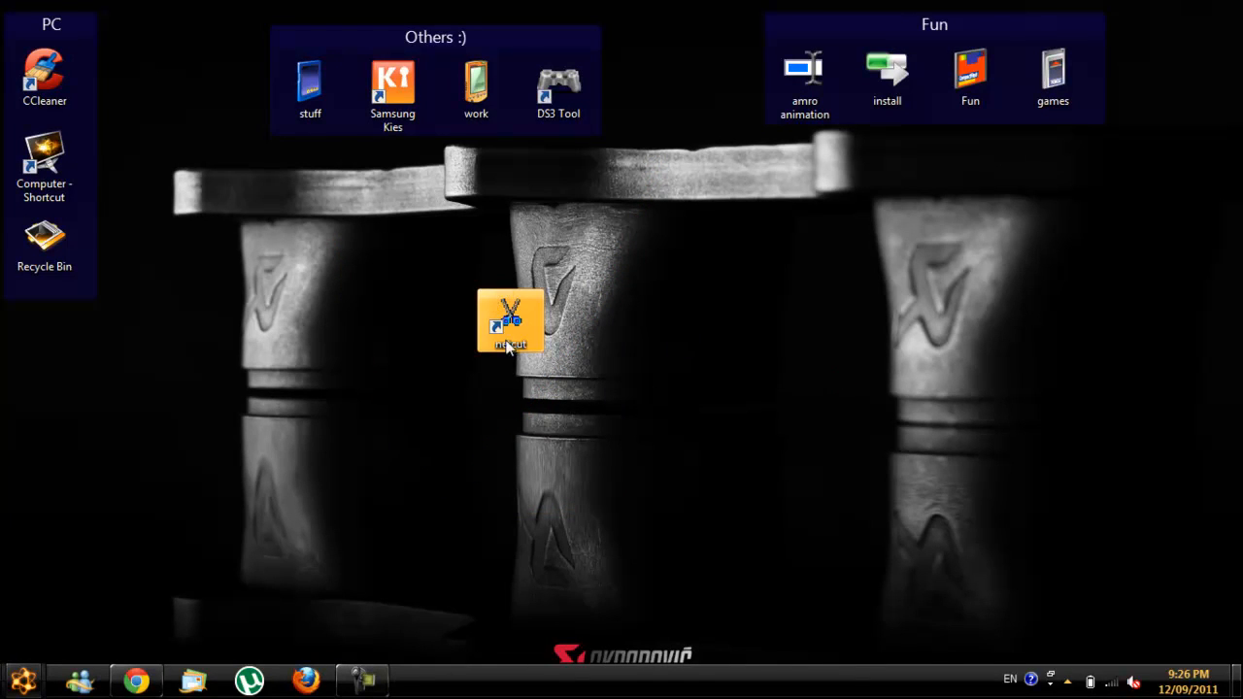
mouse_move(601, 361)
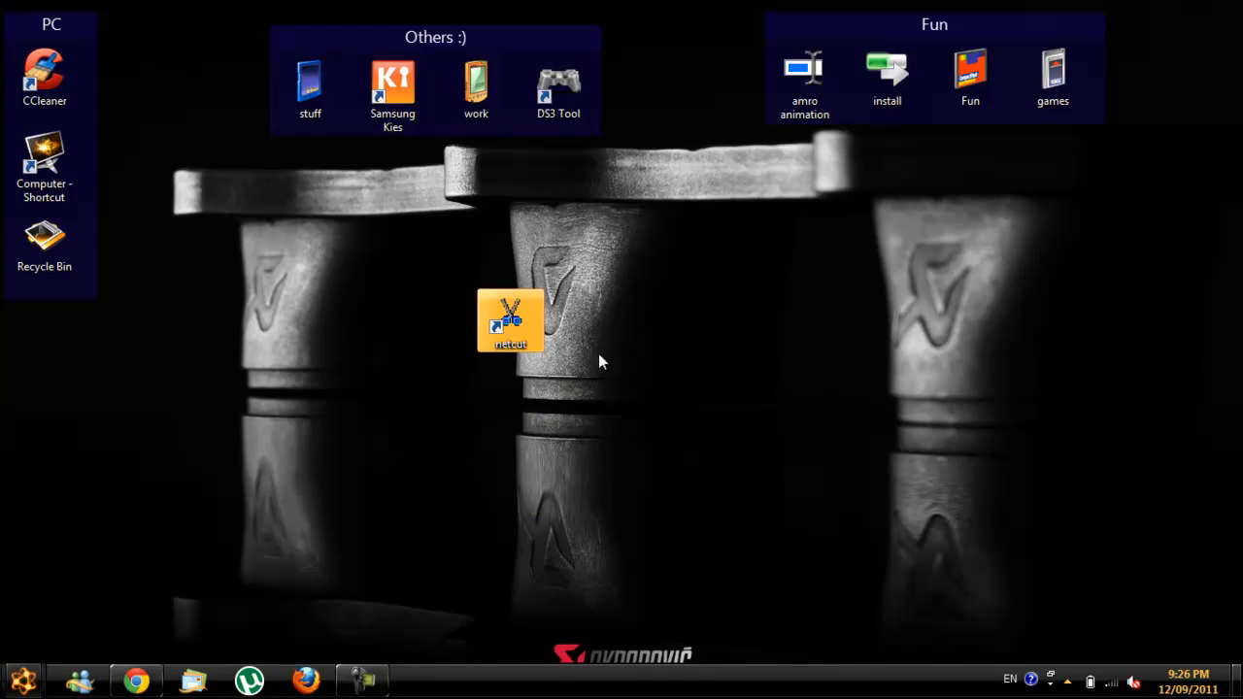
mouse_move(667, 342)
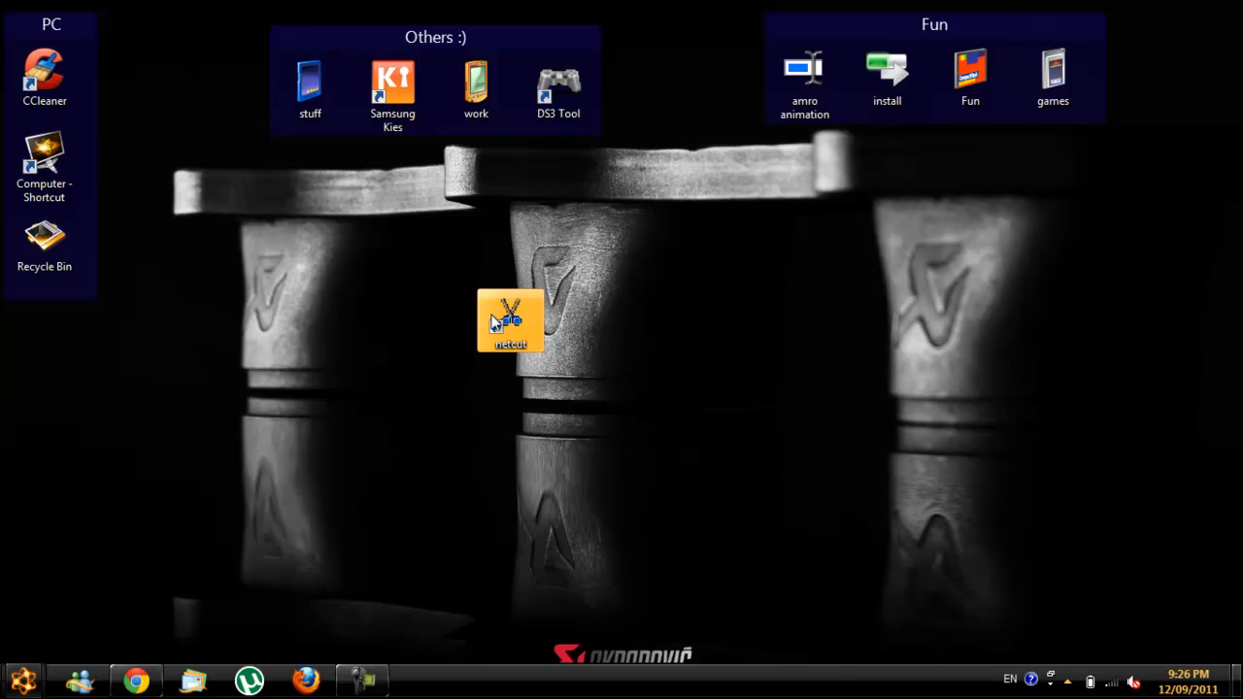
mouse_move(899, 488)
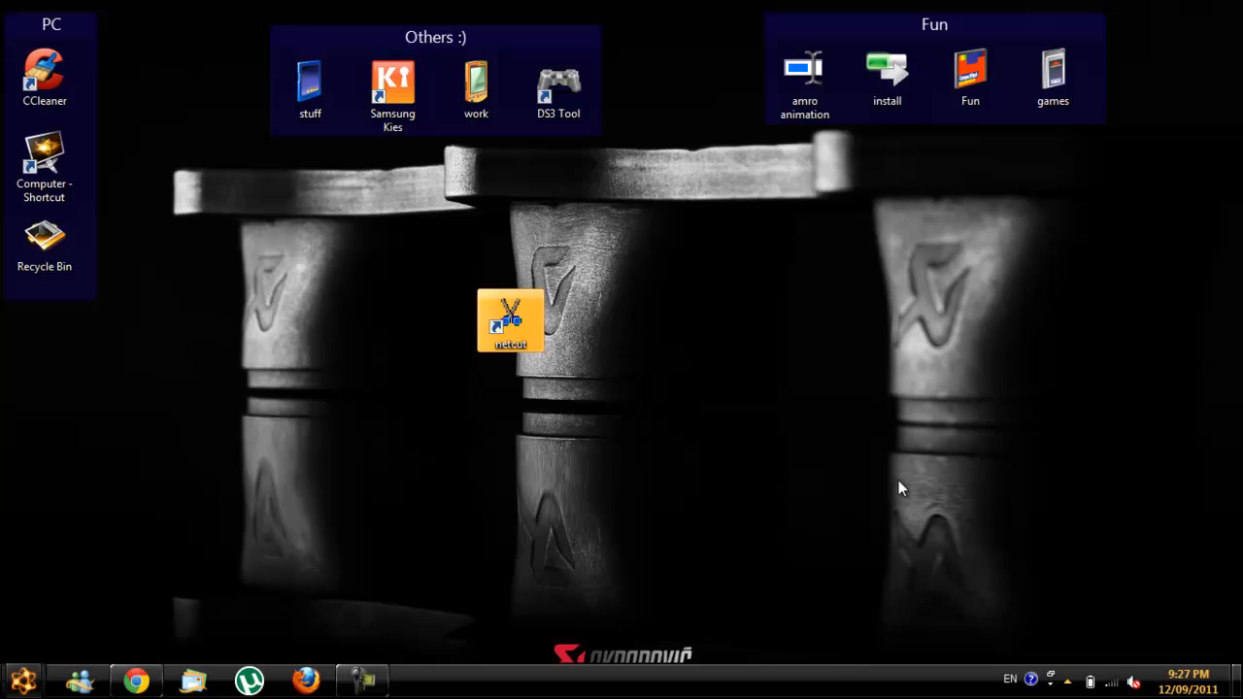
mouse_move(885, 496)
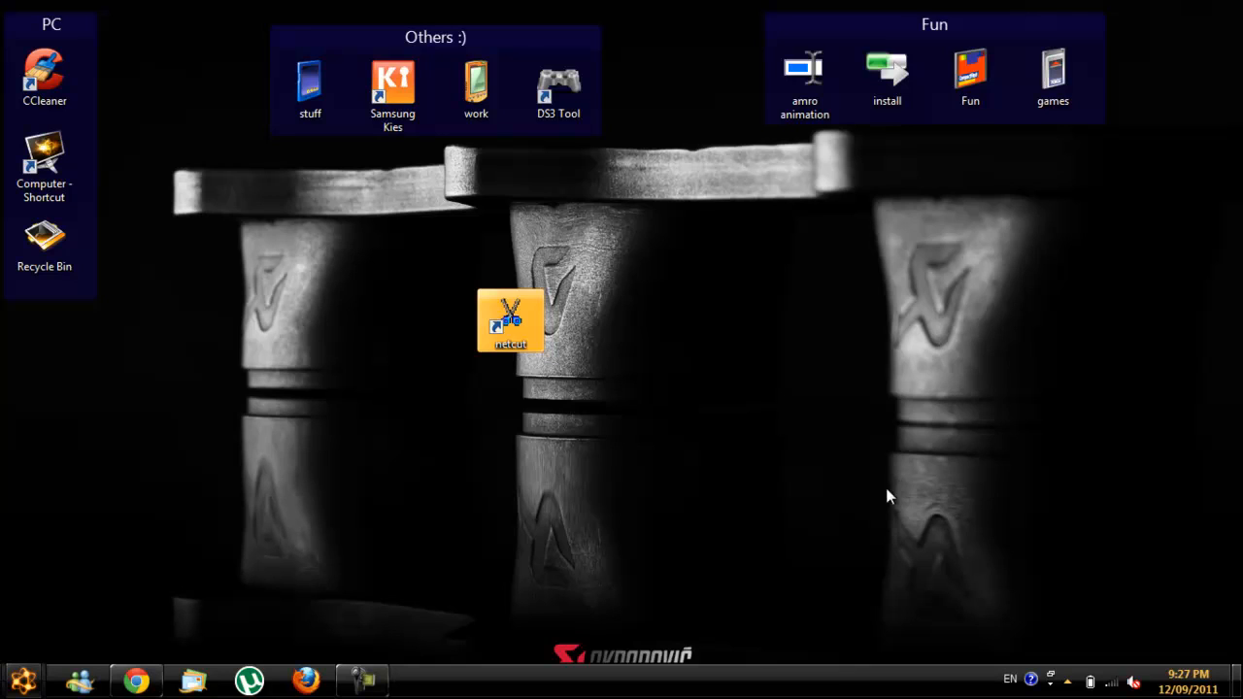
mouse_move(595, 516)
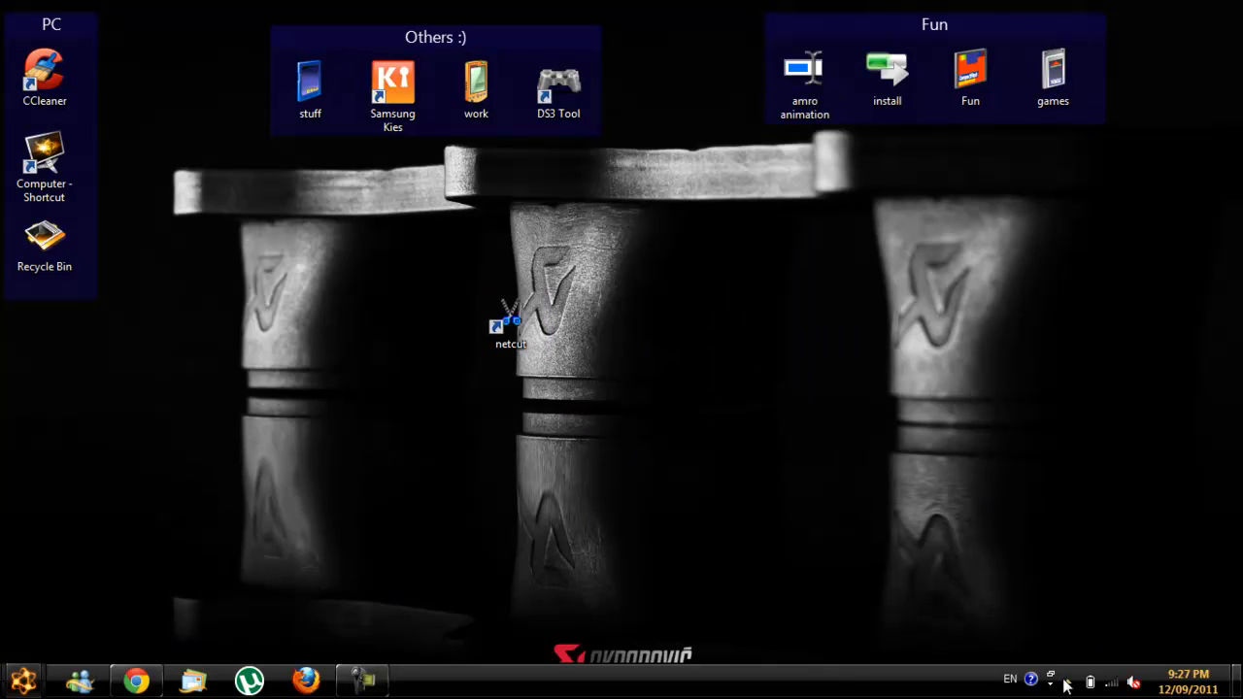
Step: Cut off the second listed device's network access so it reads Off, leaving the first On
left_click(1066, 679)
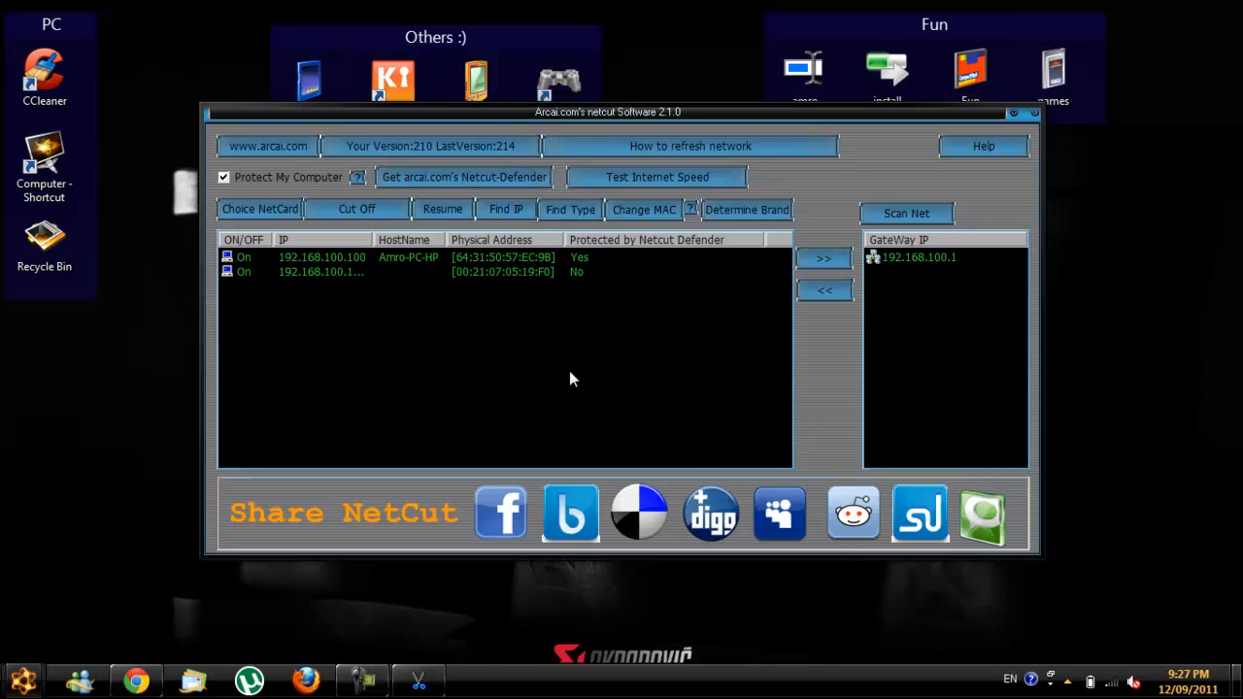
mouse_move(651, 100)
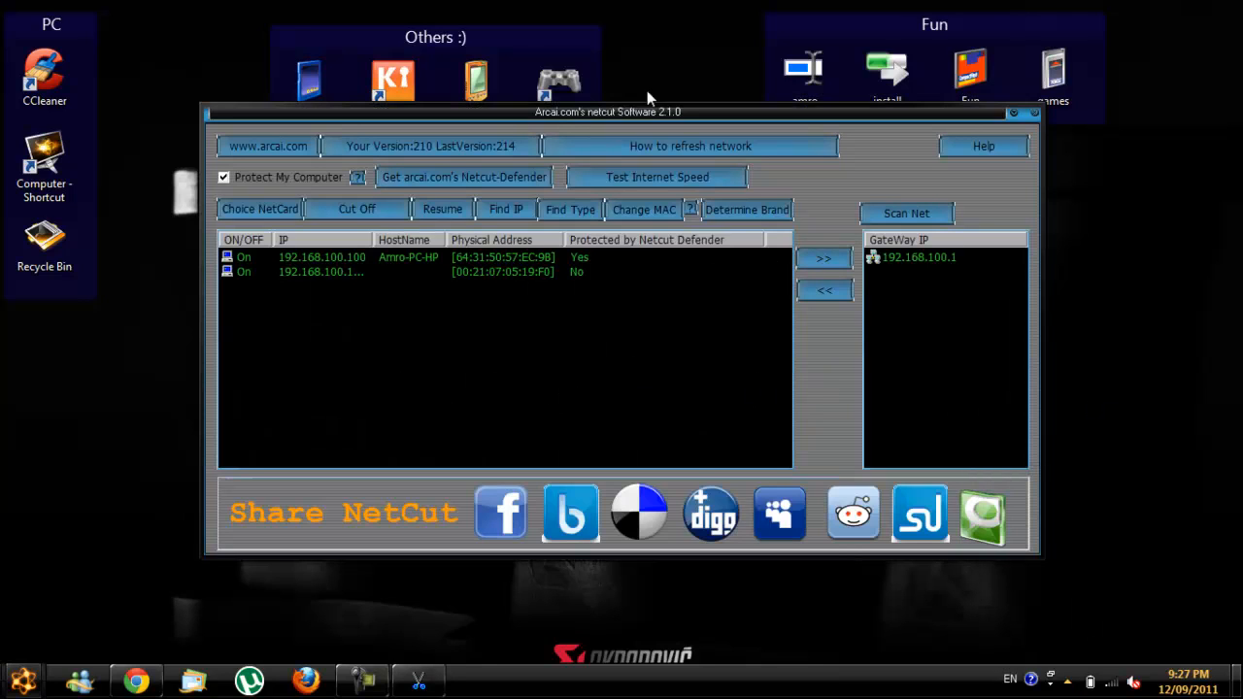
left_click(320, 257)
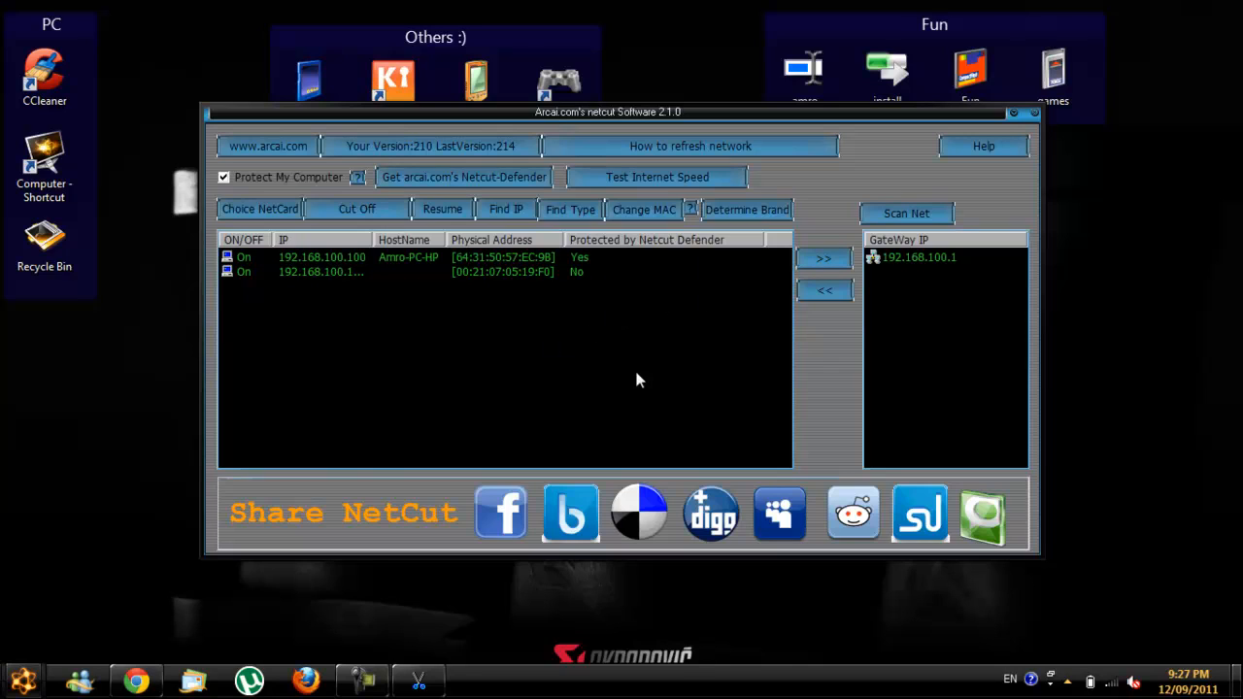
mouse_move(601, 325)
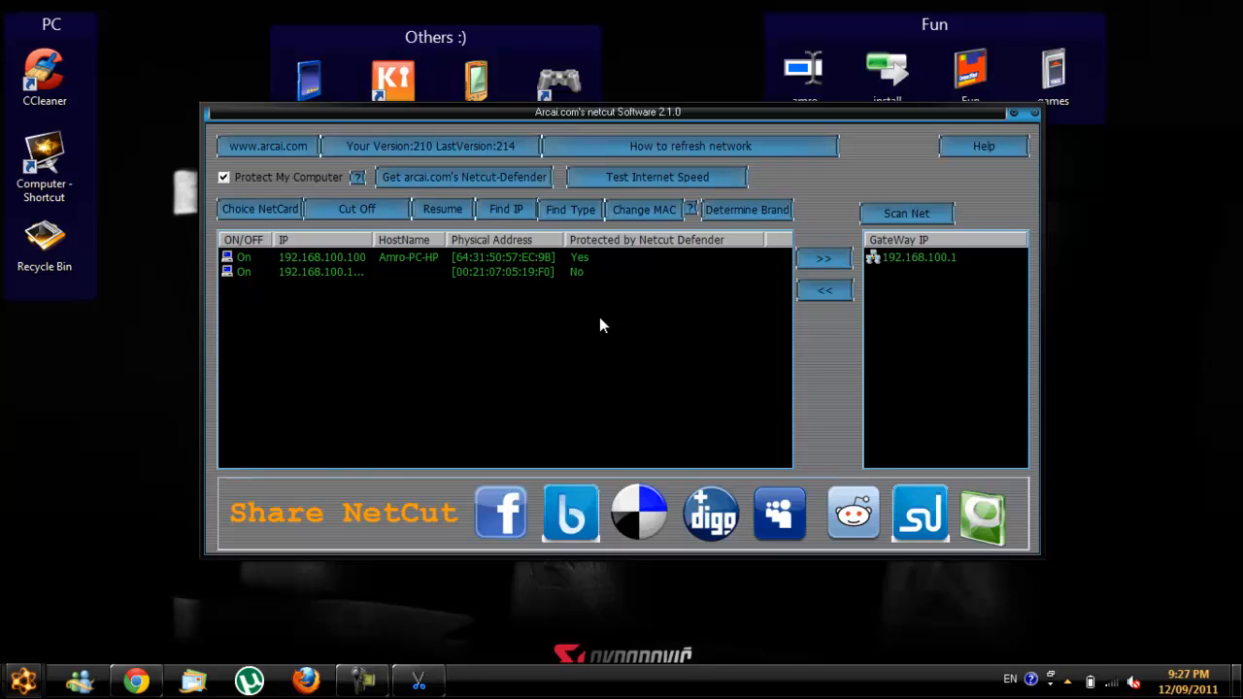
mouse_move(592, 265)
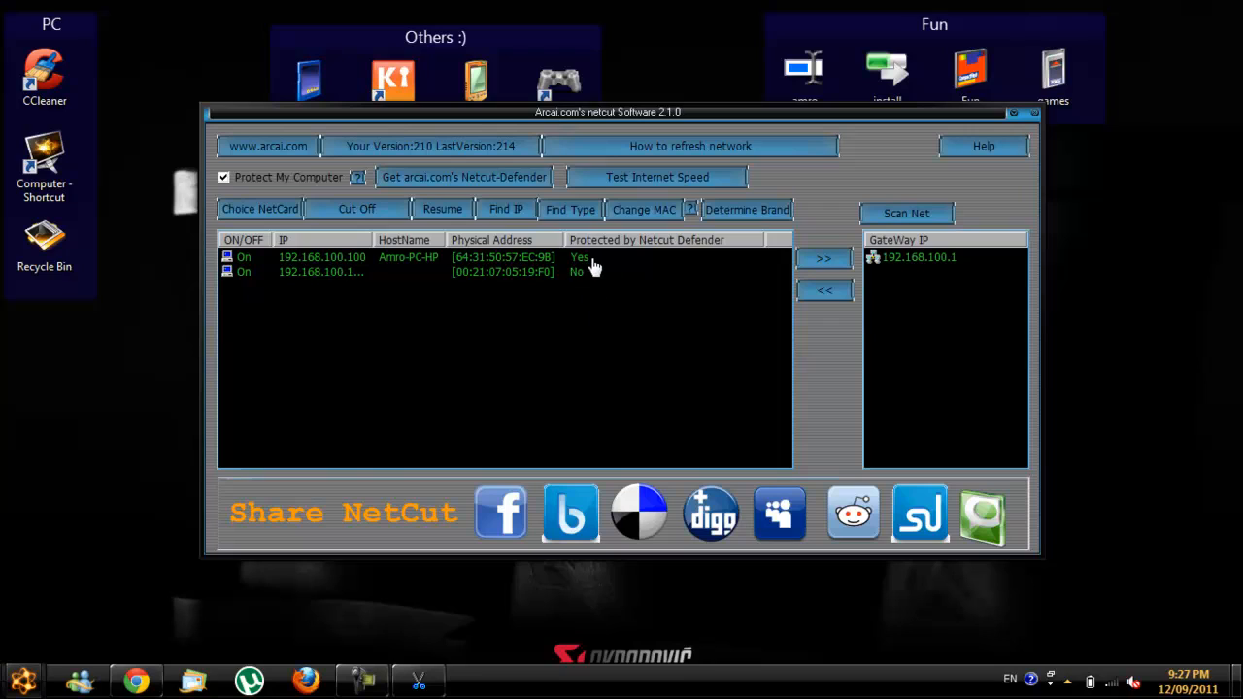
mouse_move(619, 301)
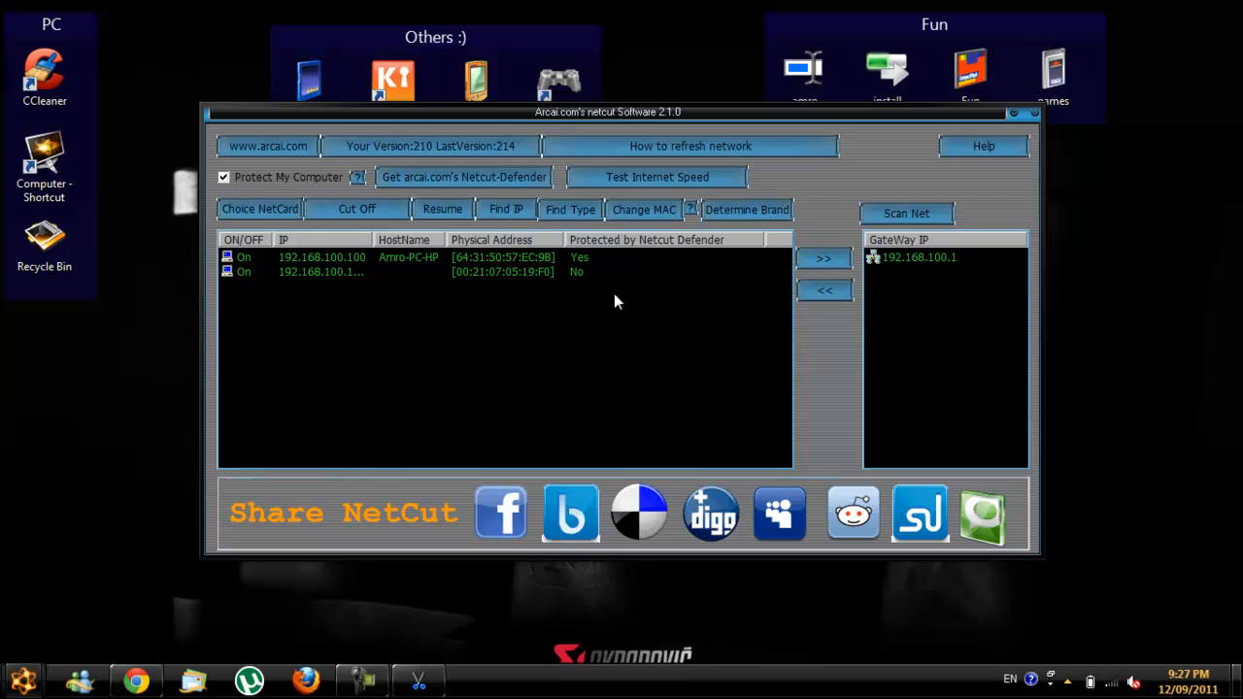
mouse_move(568, 330)
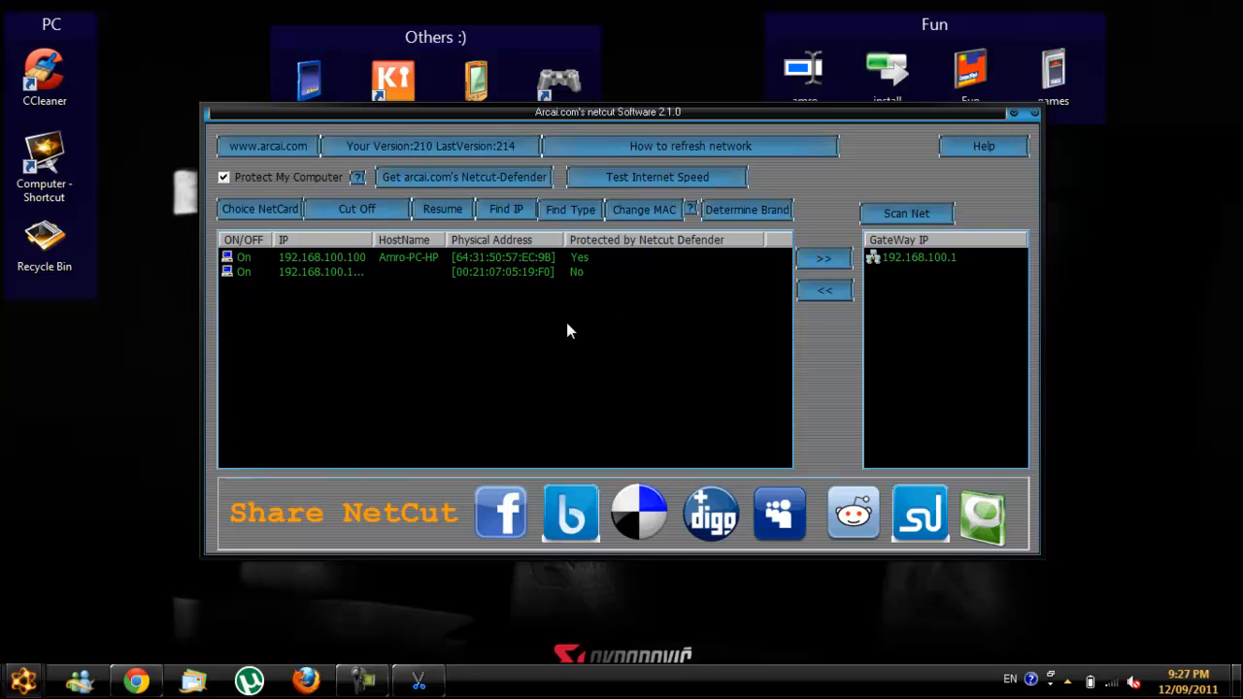
mouse_move(593, 259)
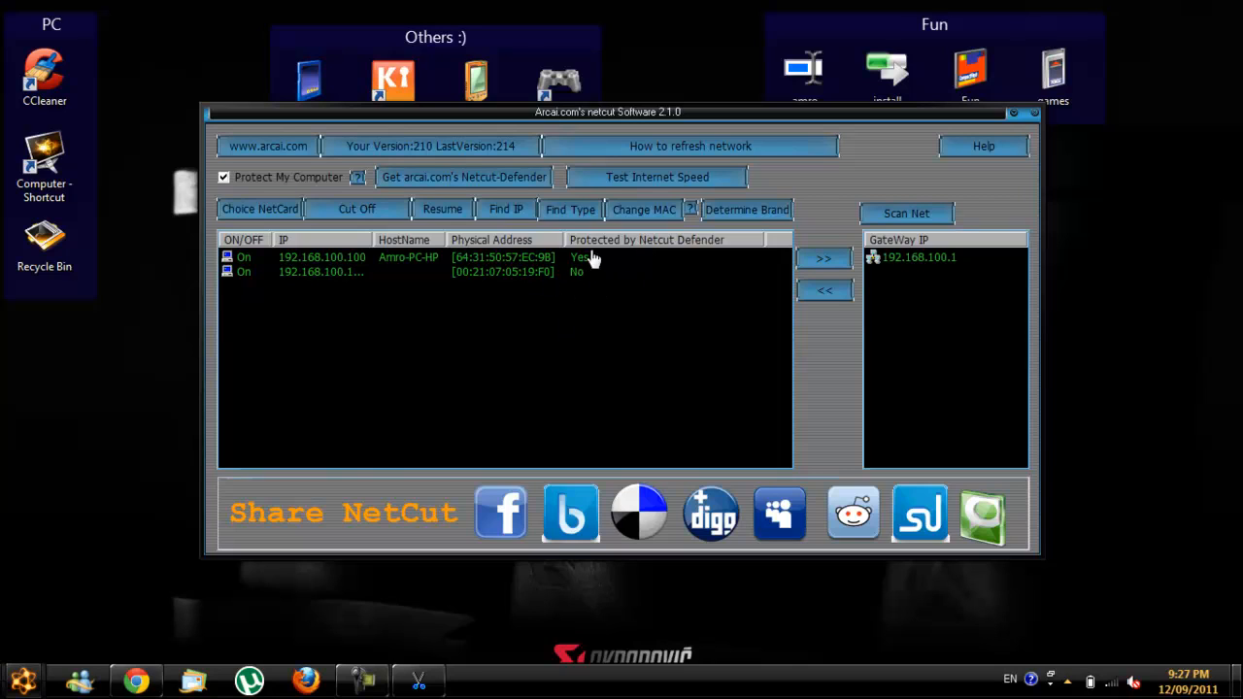
mouse_move(719, 328)
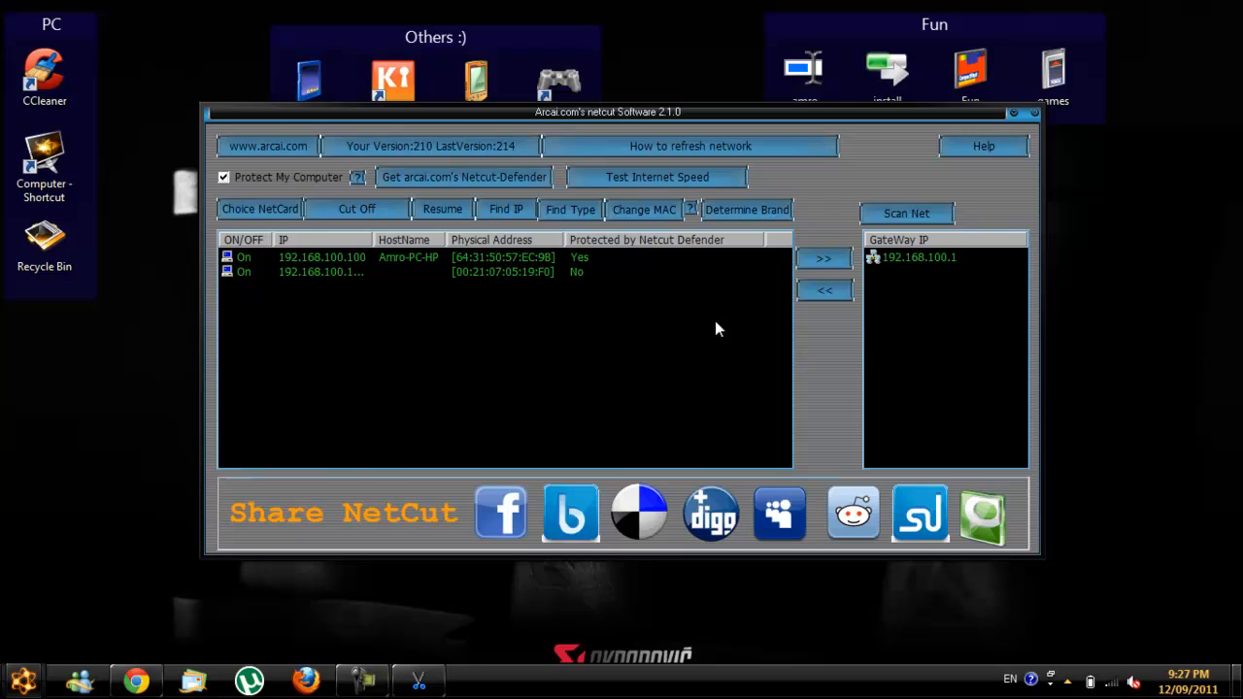
mouse_move(682, 324)
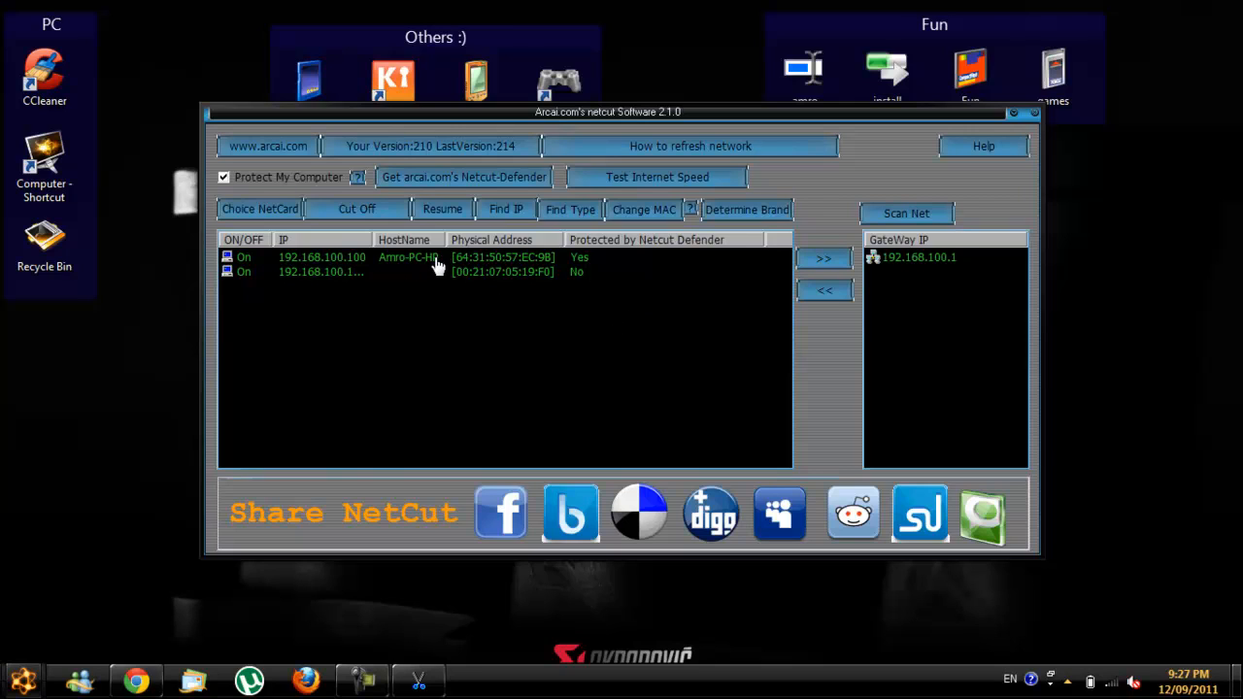
mouse_move(515, 289)
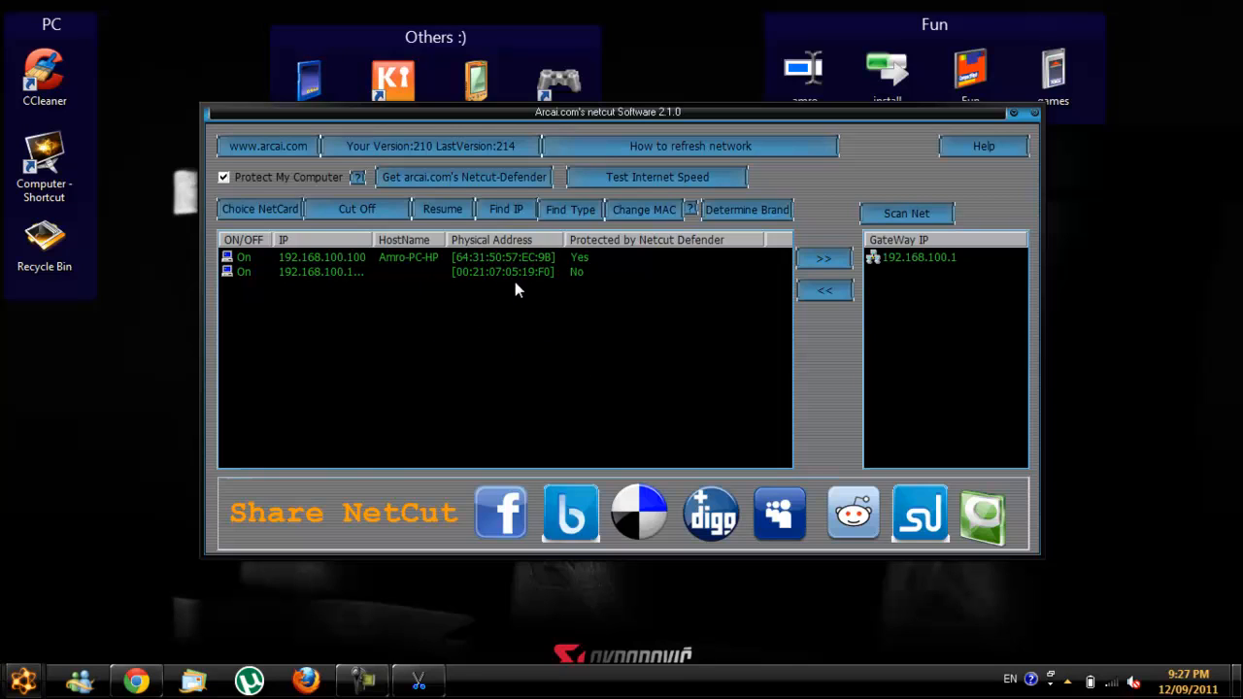
mouse_move(558, 281)
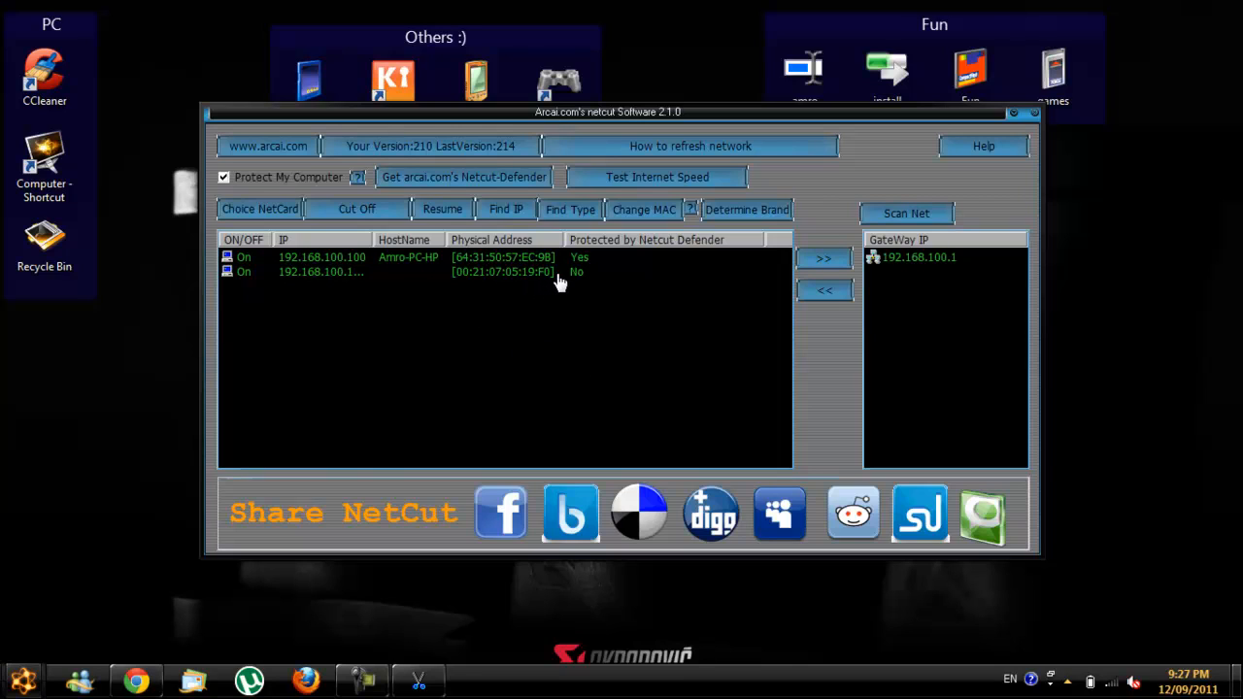
left_click(408, 272)
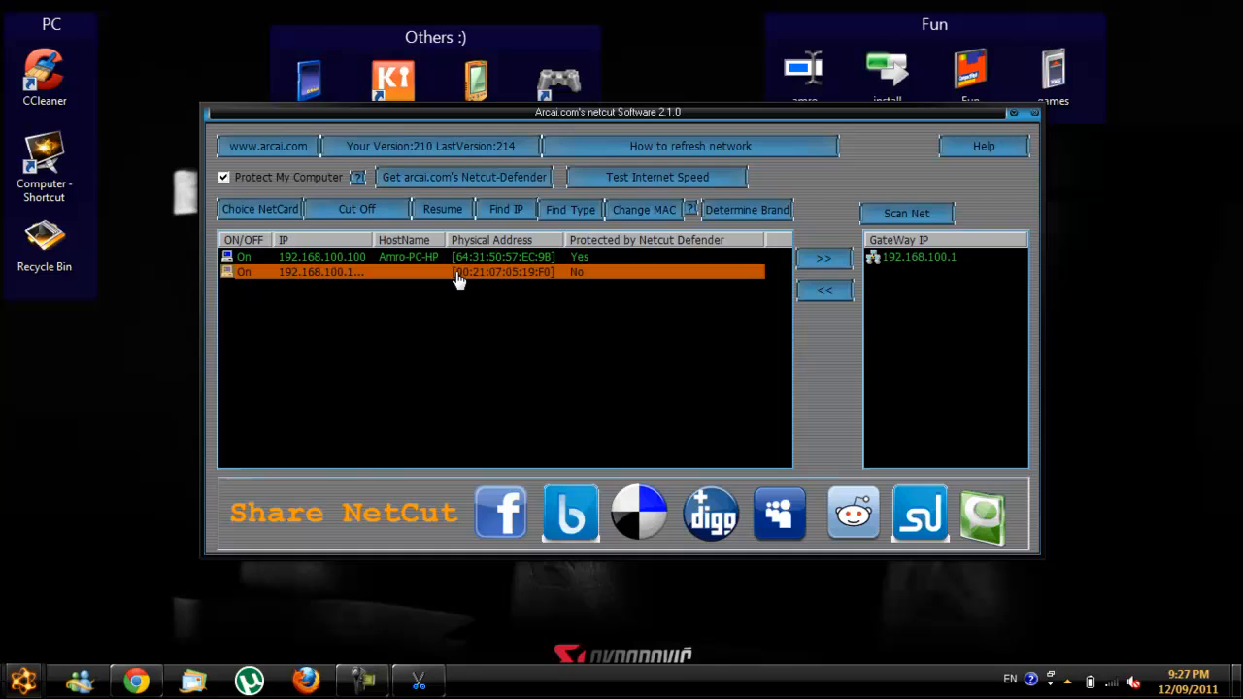
left_click(356, 209)
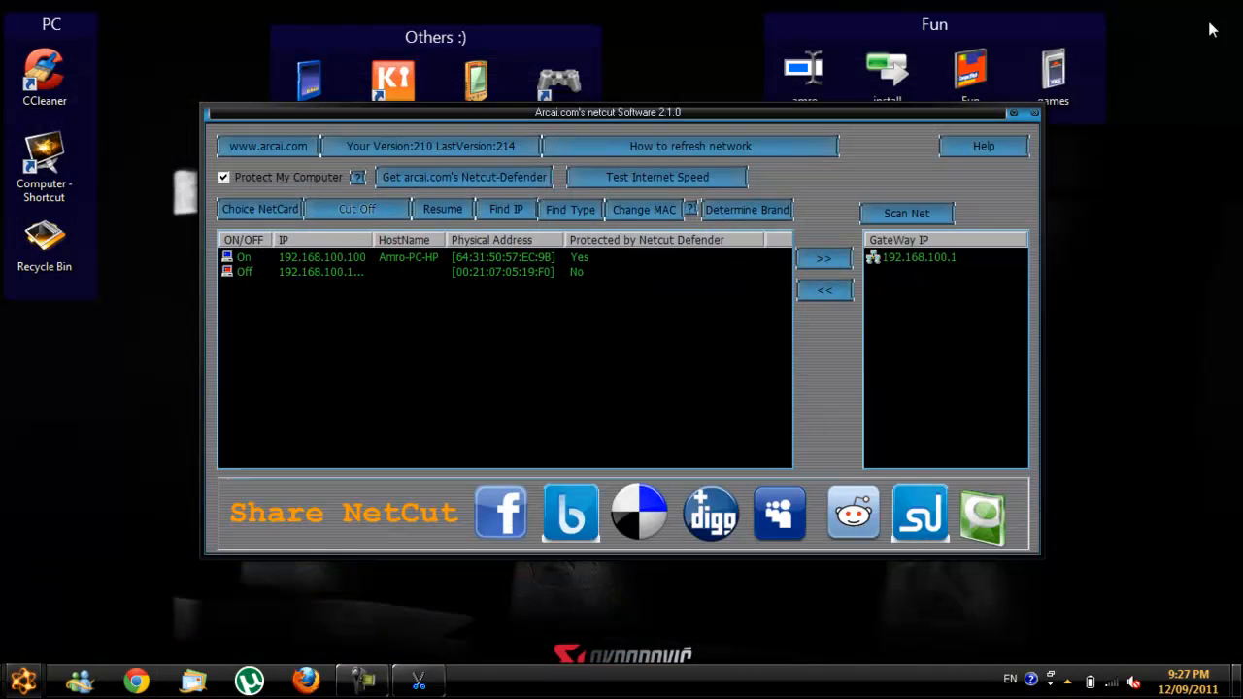
mouse_move(960, 415)
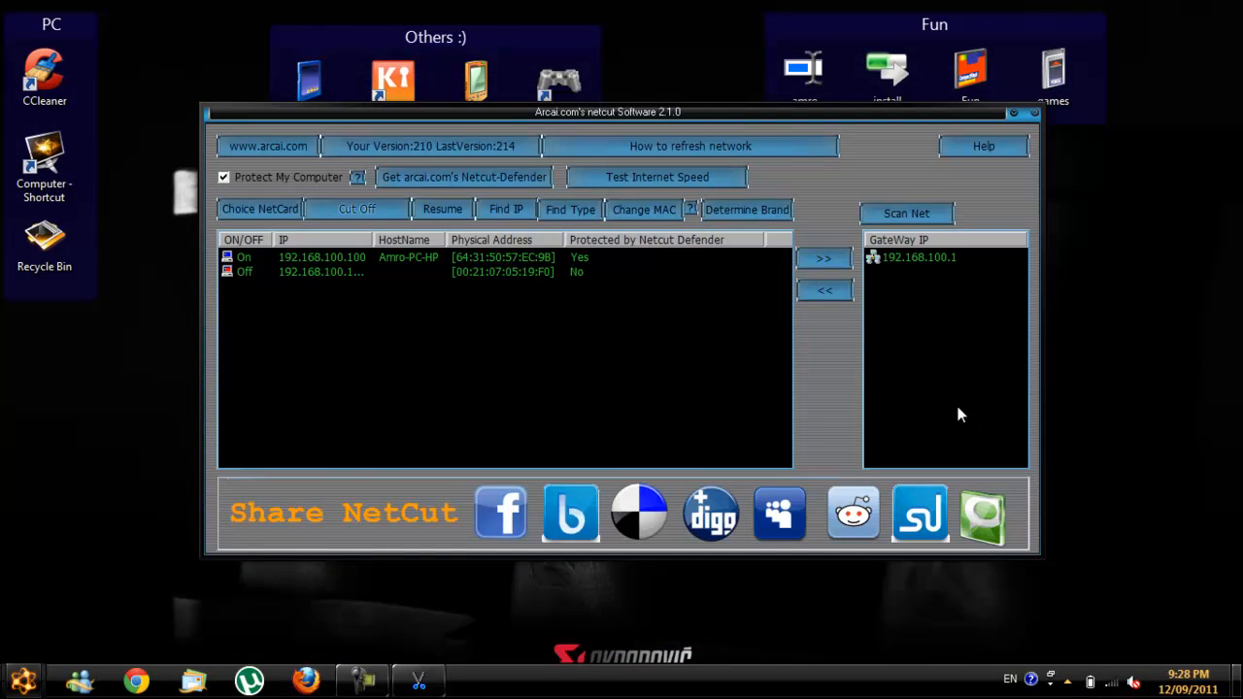
mouse_move(870, 376)
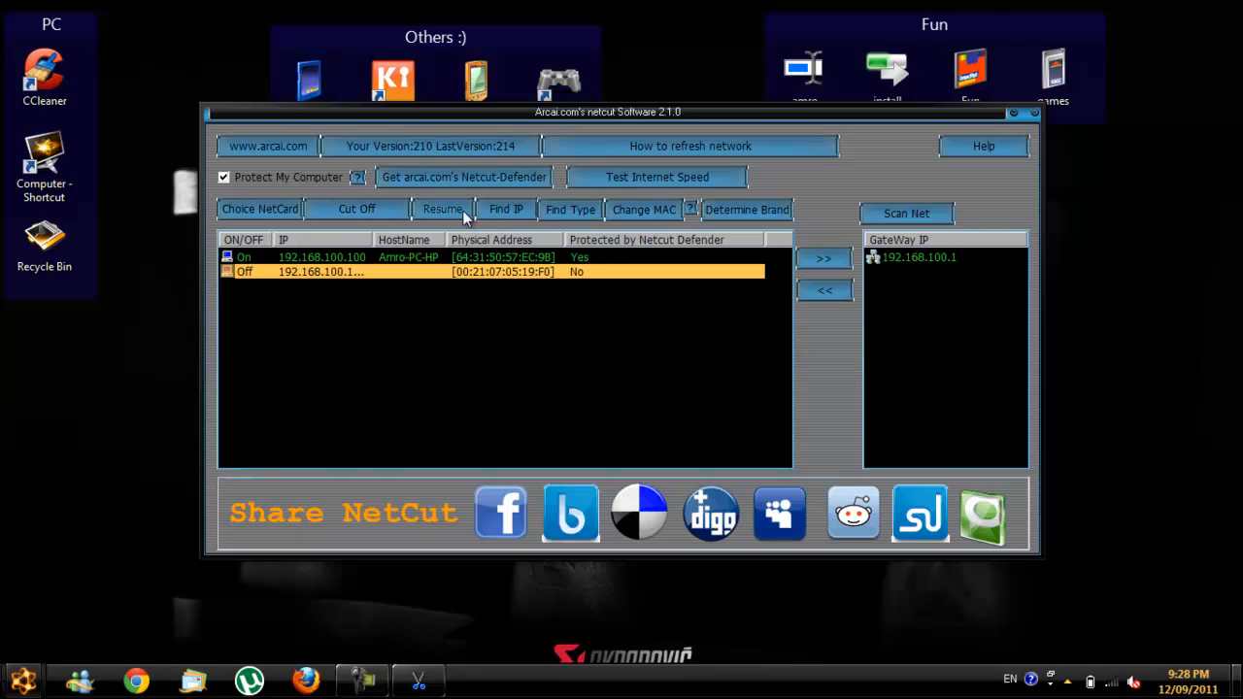
Step: Resume the second device's network access so both devices read On
left_click(442, 209)
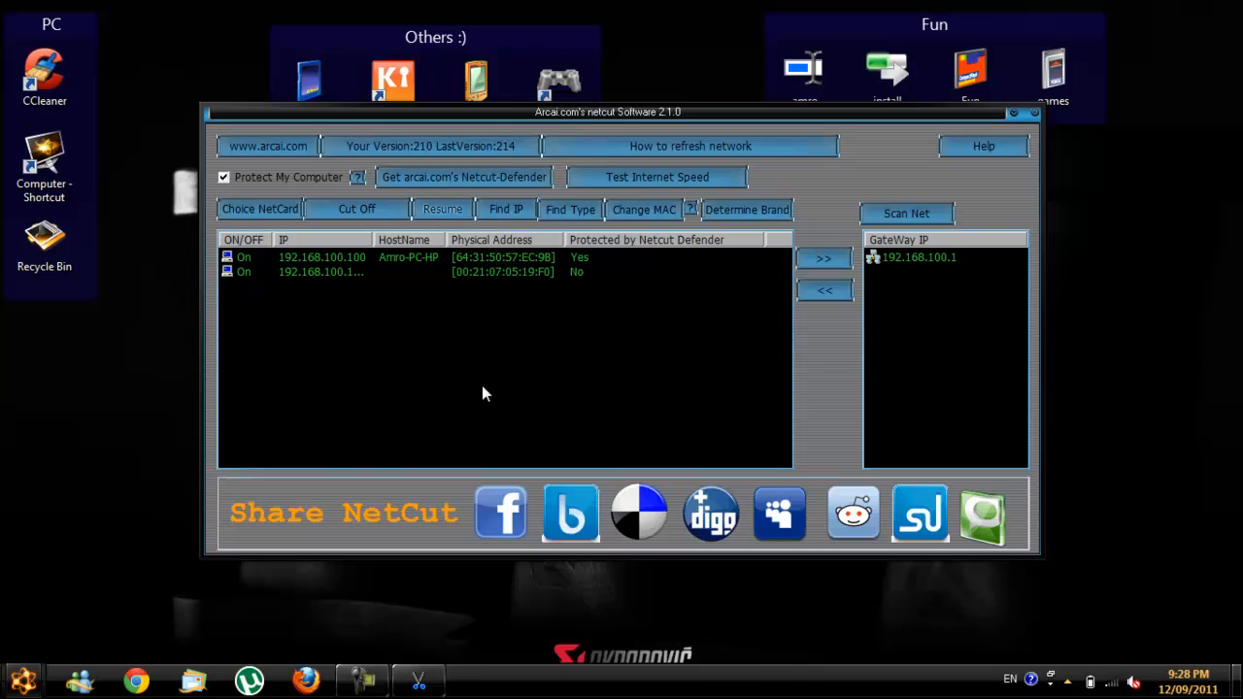
mouse_move(476, 335)
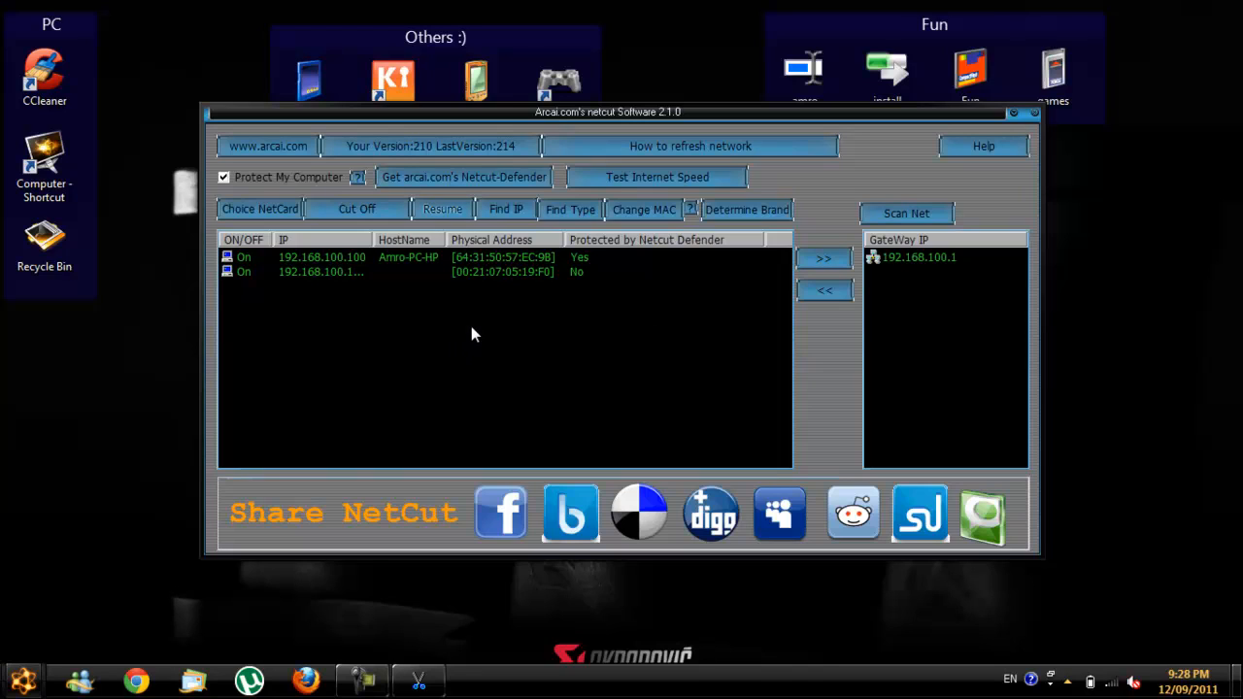
mouse_move(452, 309)
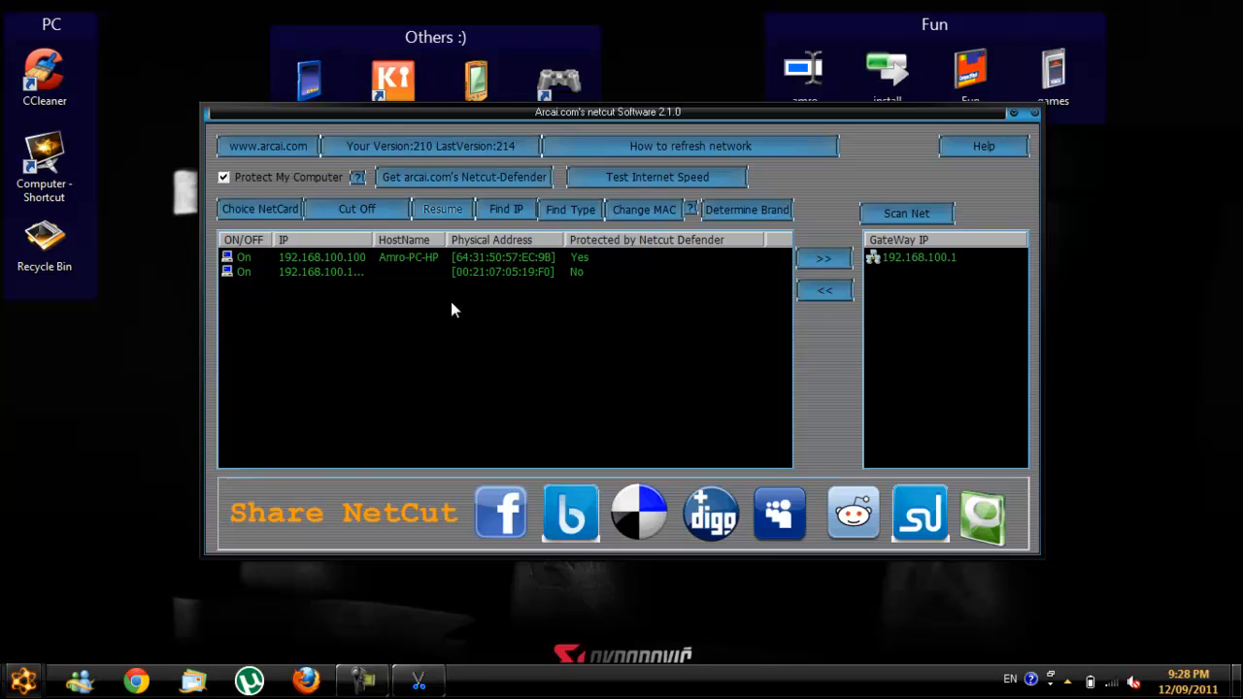
mouse_move(447, 304)
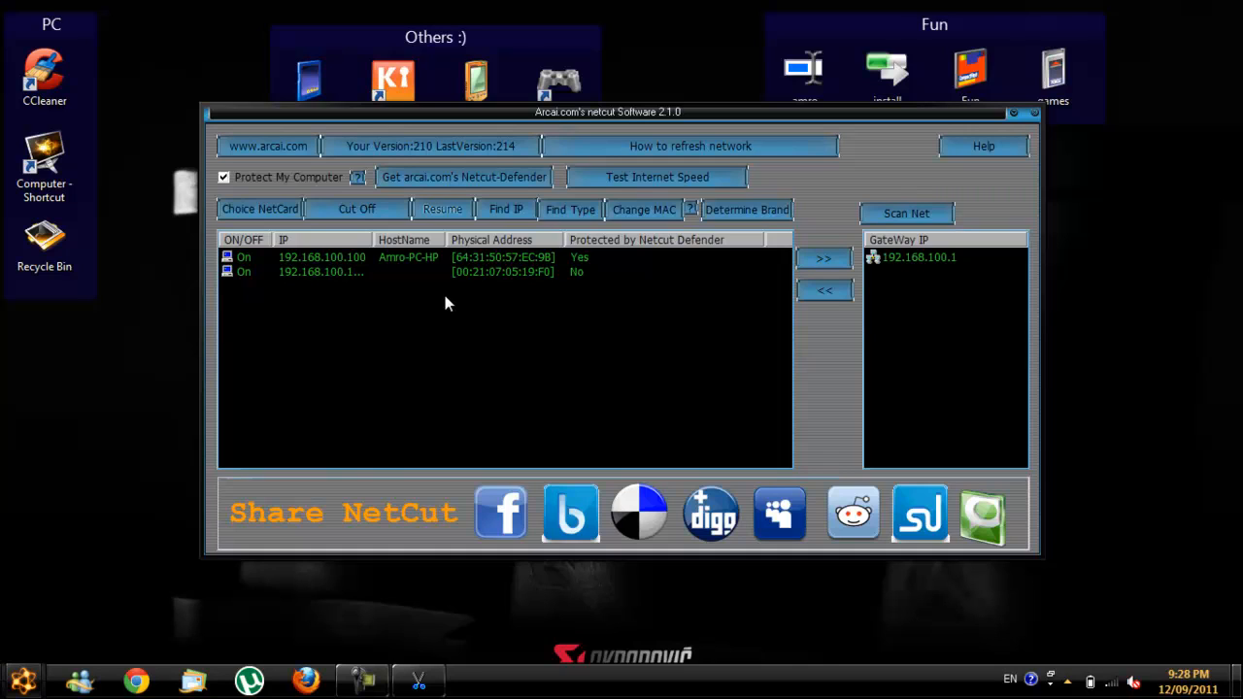
mouse_move(558, 322)
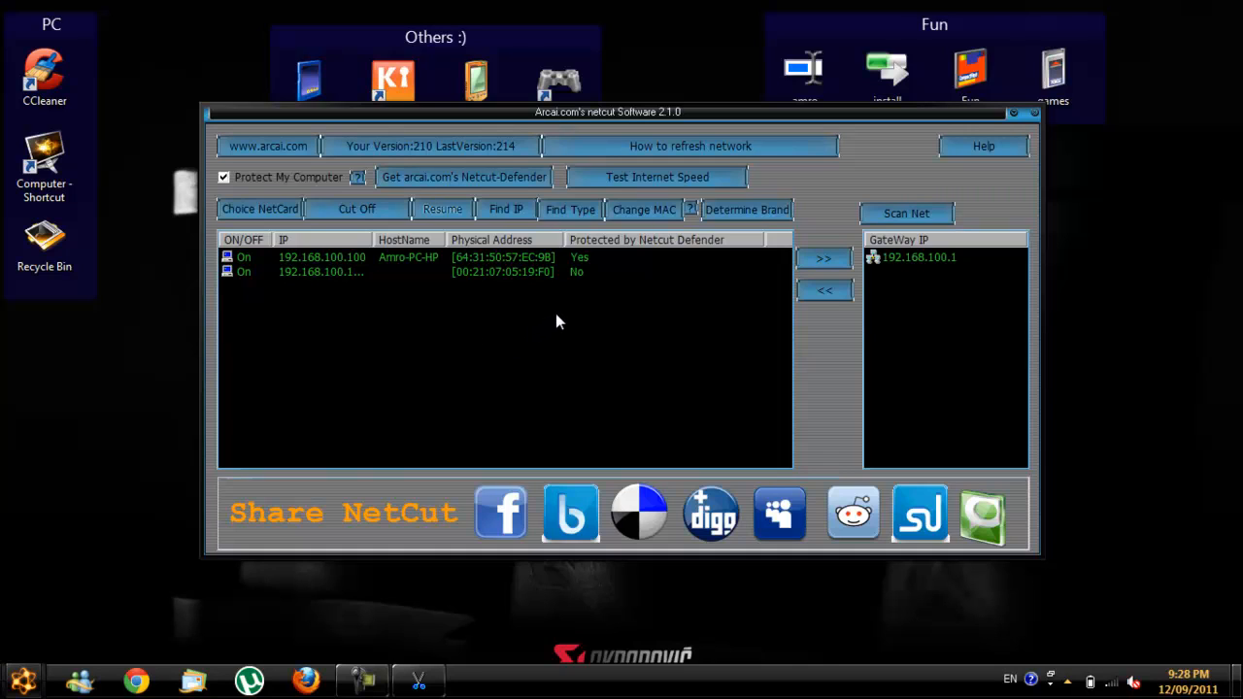
mouse_move(755, 265)
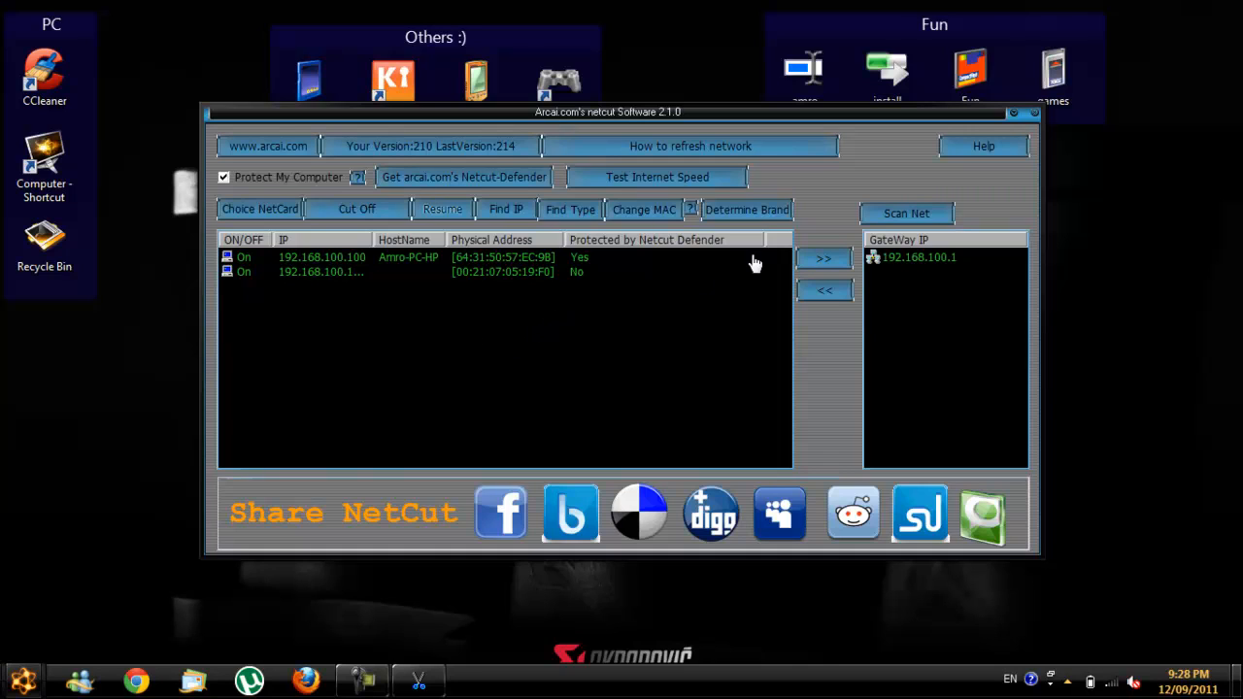